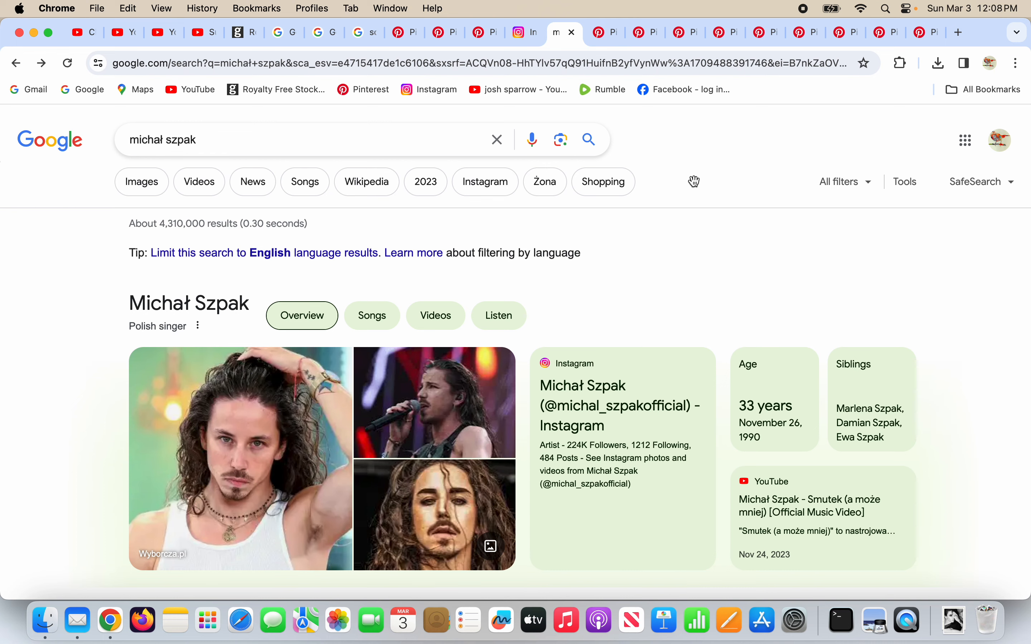
pyautogui.moveTo(607, 28)
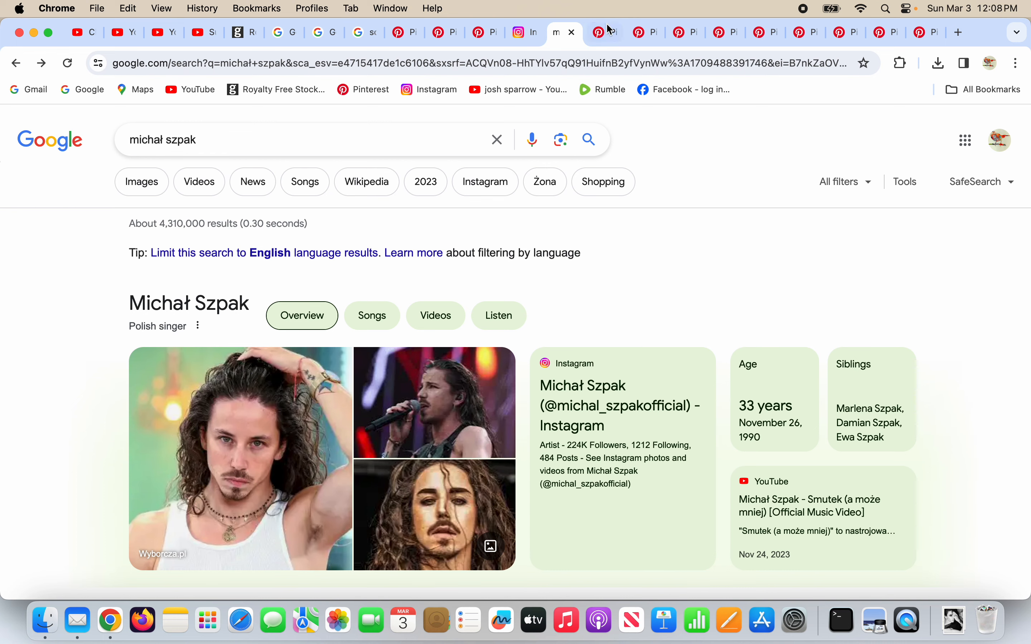
# View the michał szpak pin captioned 'eye of horus / gender'.
pyautogui.click(597, 32)
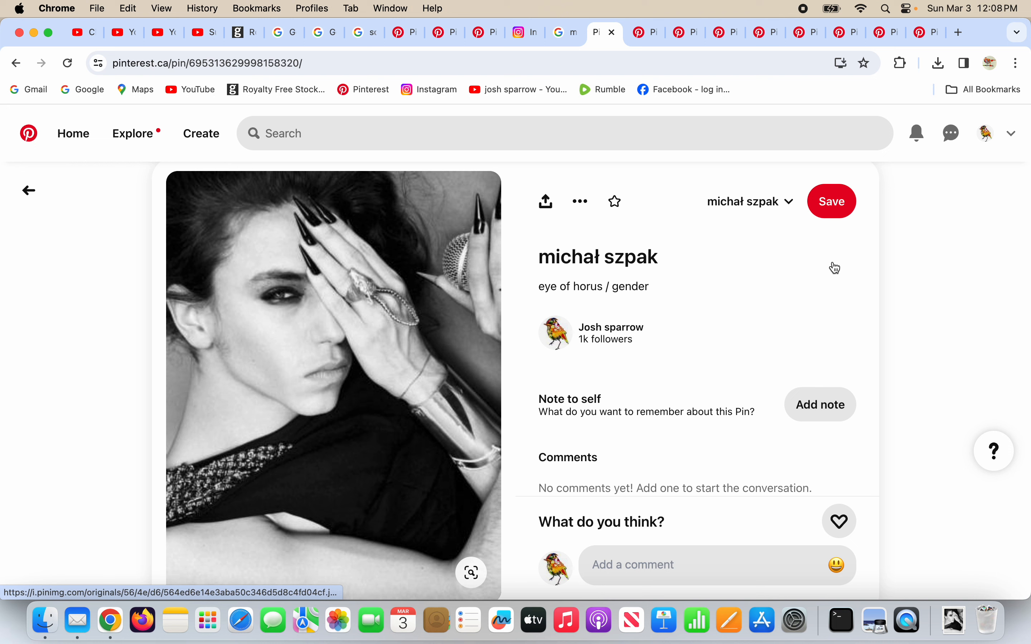
pyautogui.moveTo(678, 356)
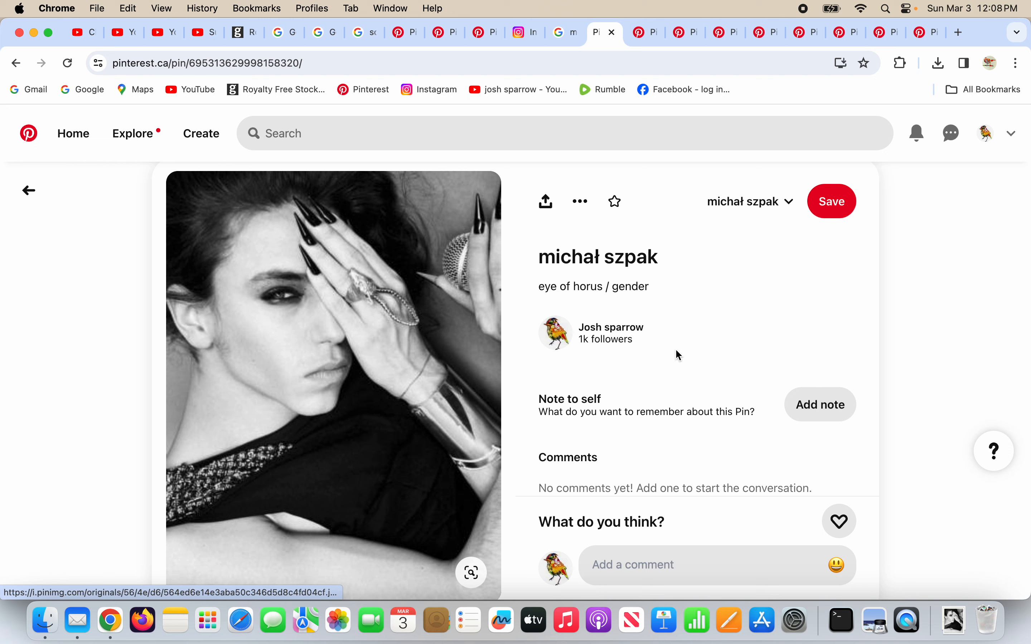
pyautogui.moveTo(200, 310)
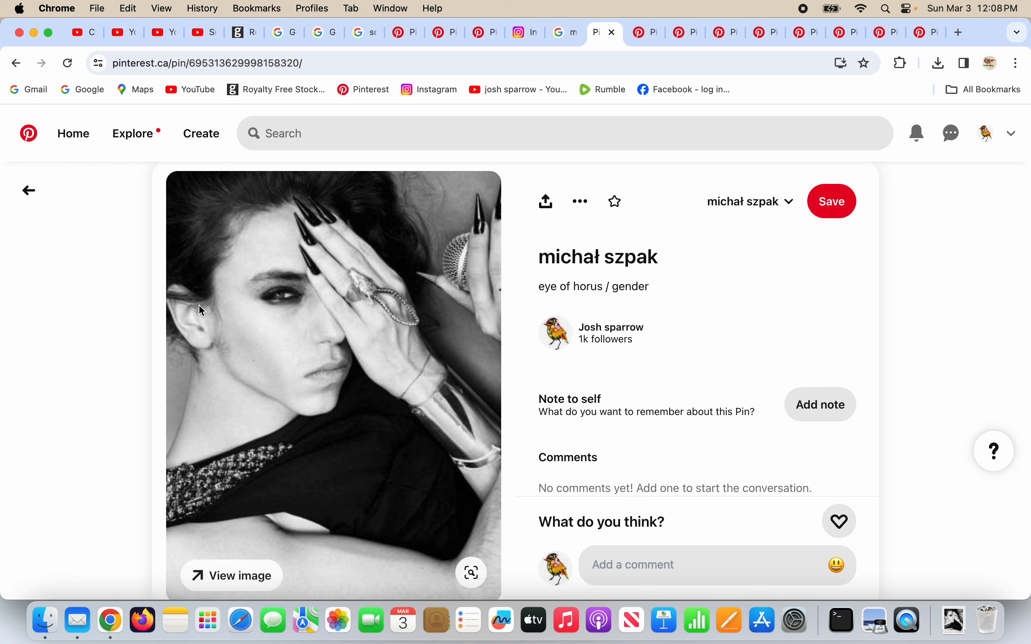
pyautogui.moveTo(362, 300)
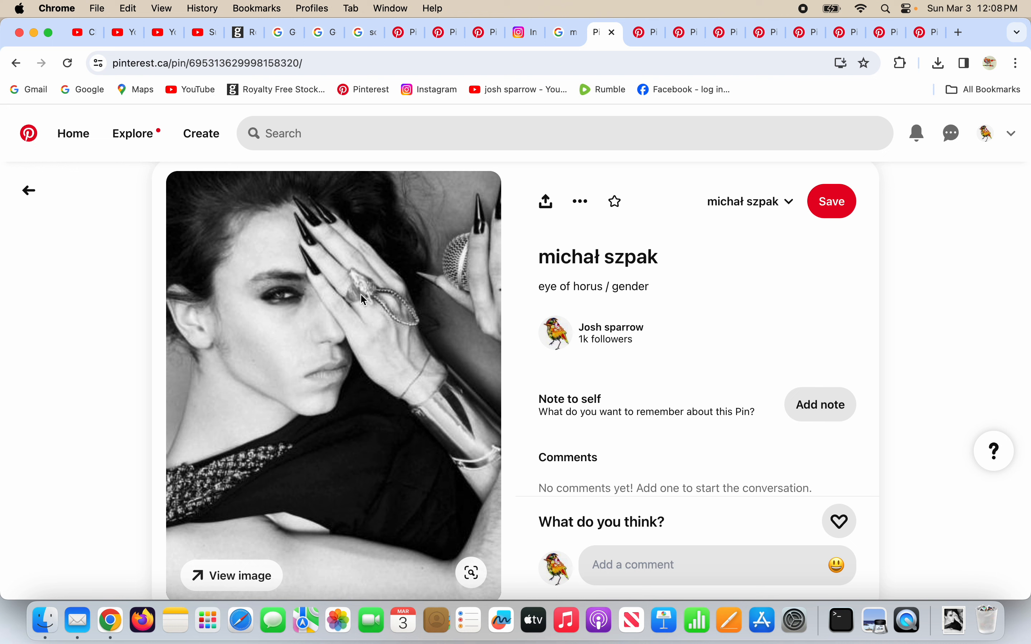
pyautogui.moveTo(765, 337)
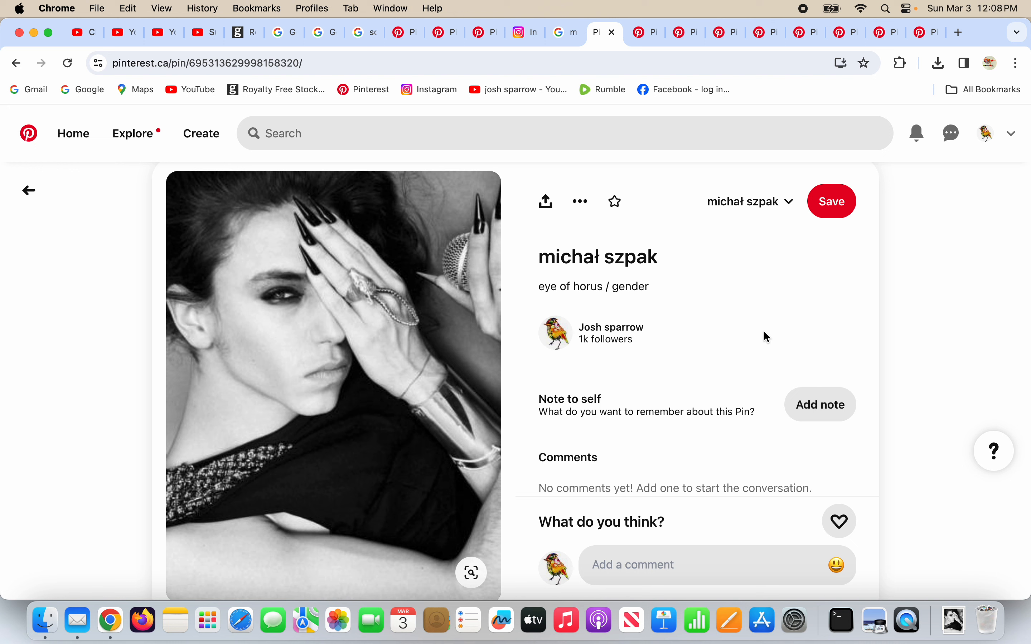
pyautogui.moveTo(354, 277)
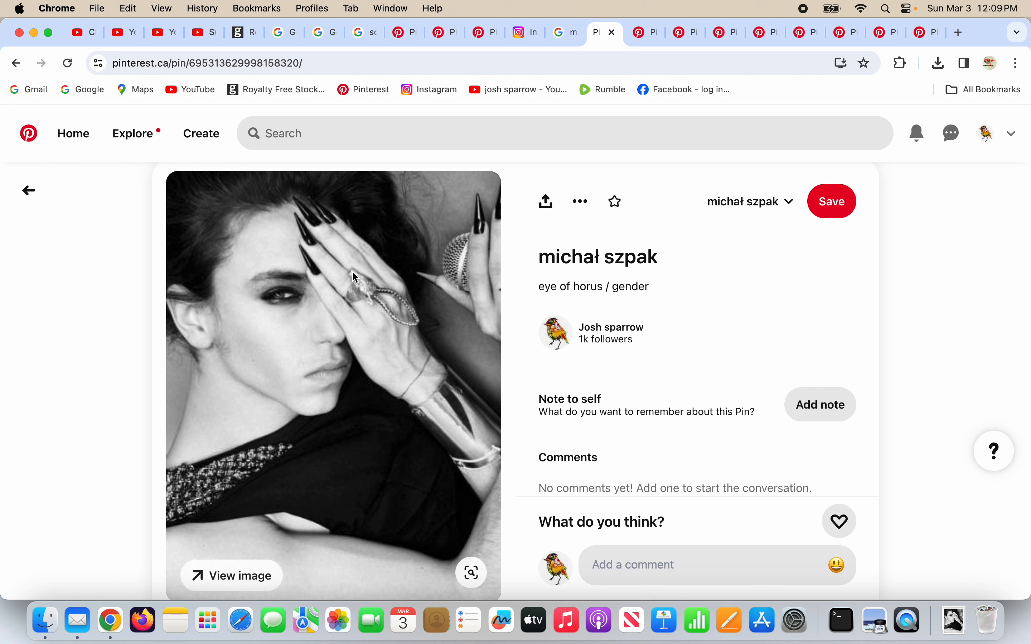
pyautogui.moveTo(304, 213)
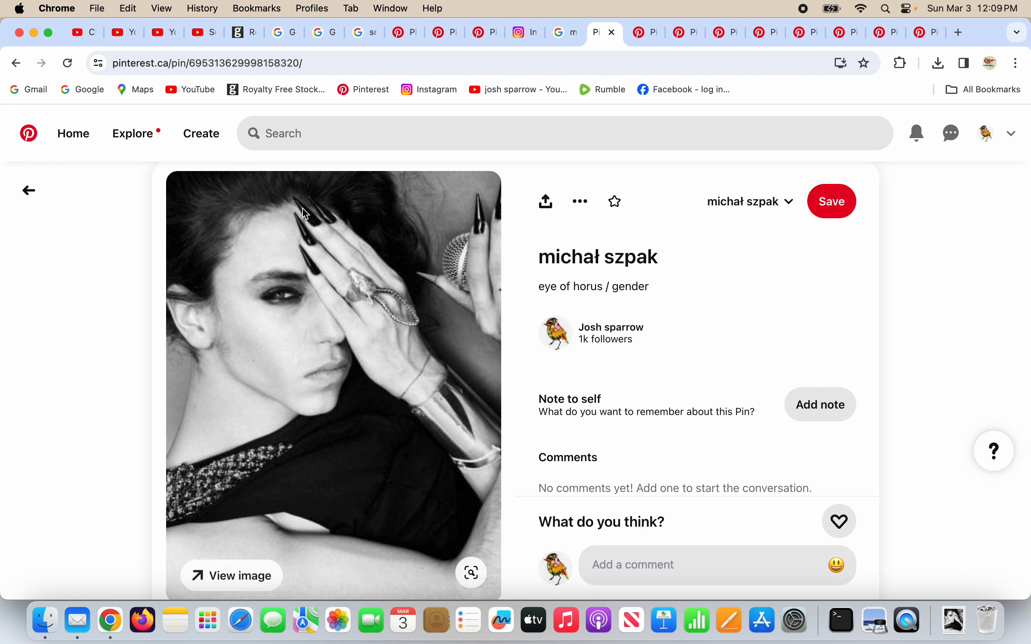
pyautogui.moveTo(294, 292)
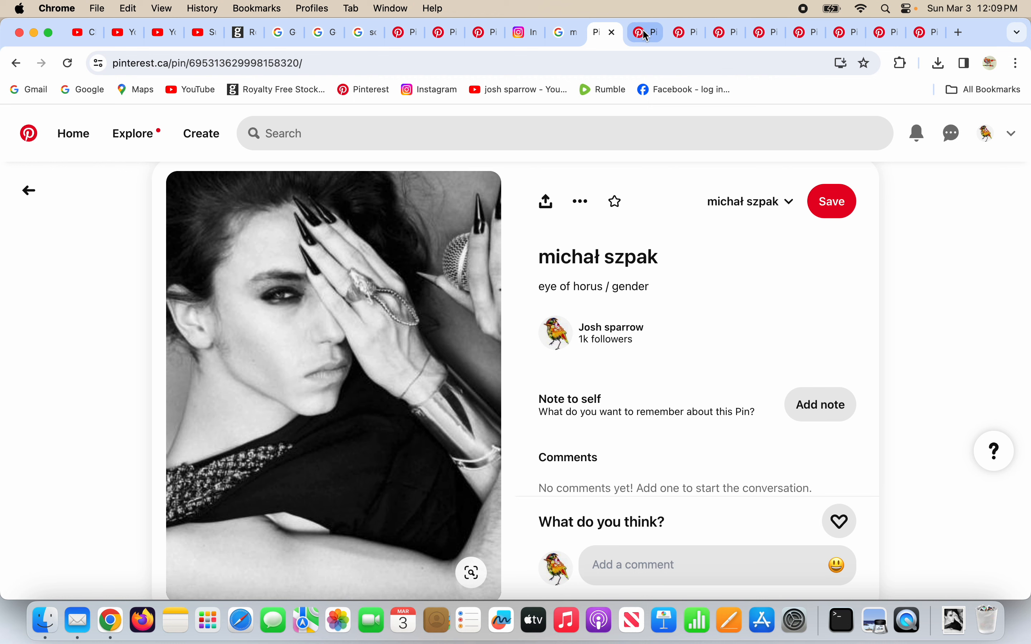
pyautogui.click(645, 32)
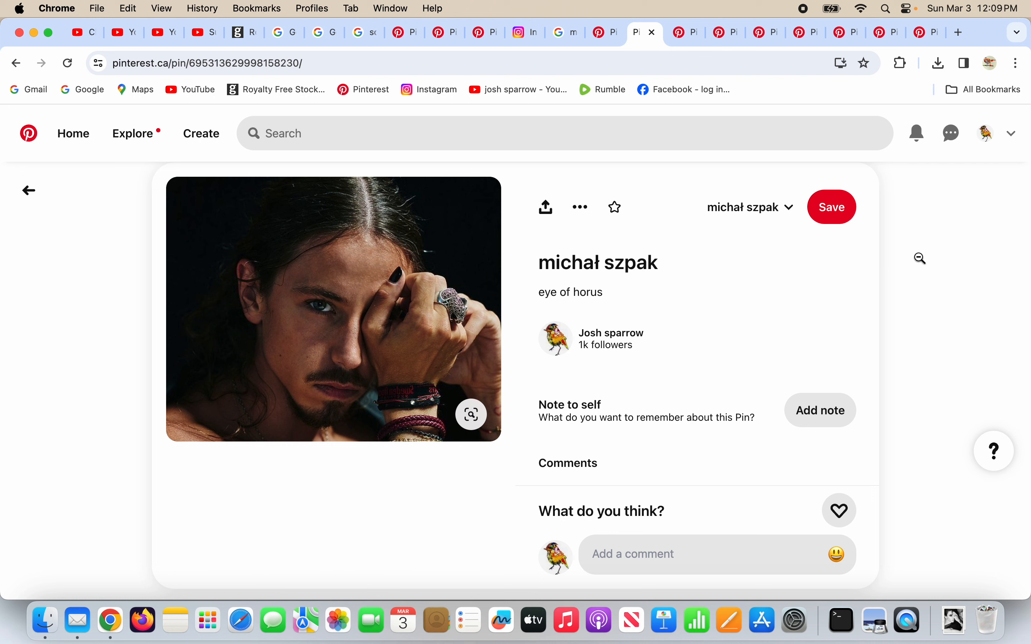
pyautogui.moveTo(920, 259)
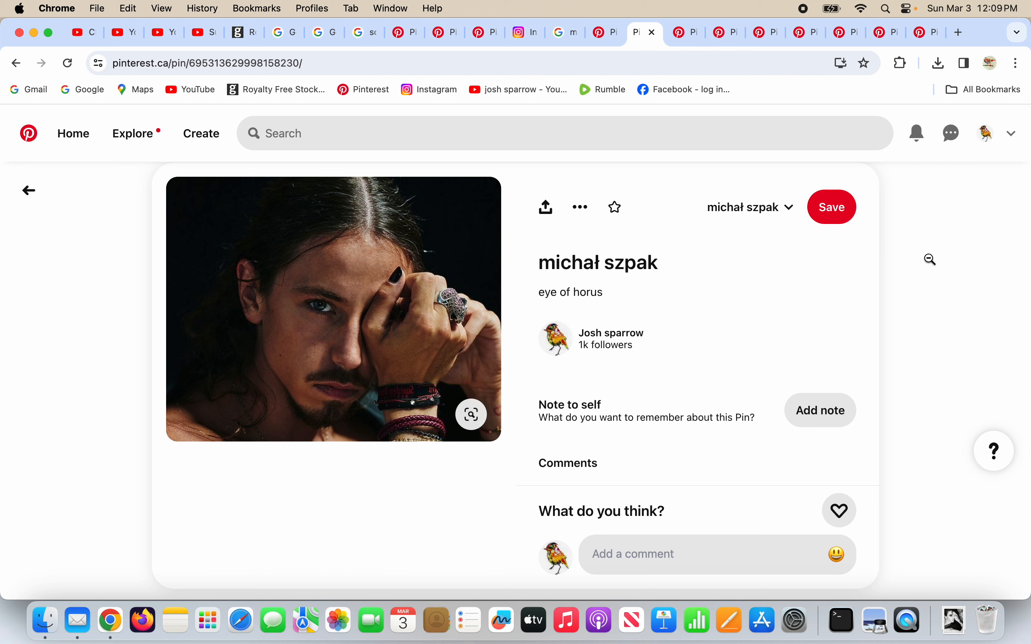
pyautogui.moveTo(365, 338)
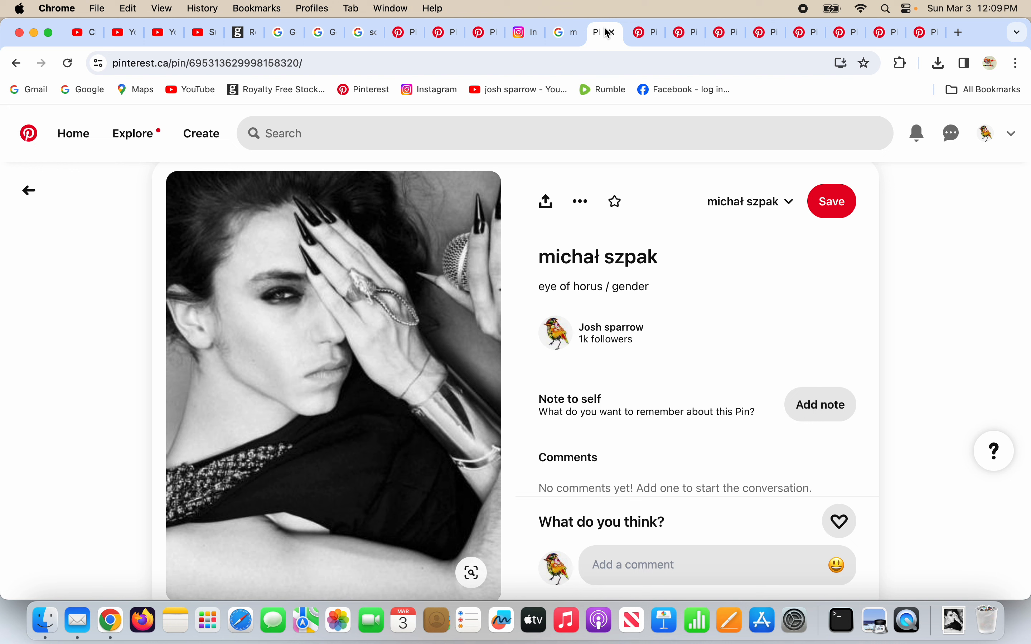
pyautogui.moveTo(366, 303)
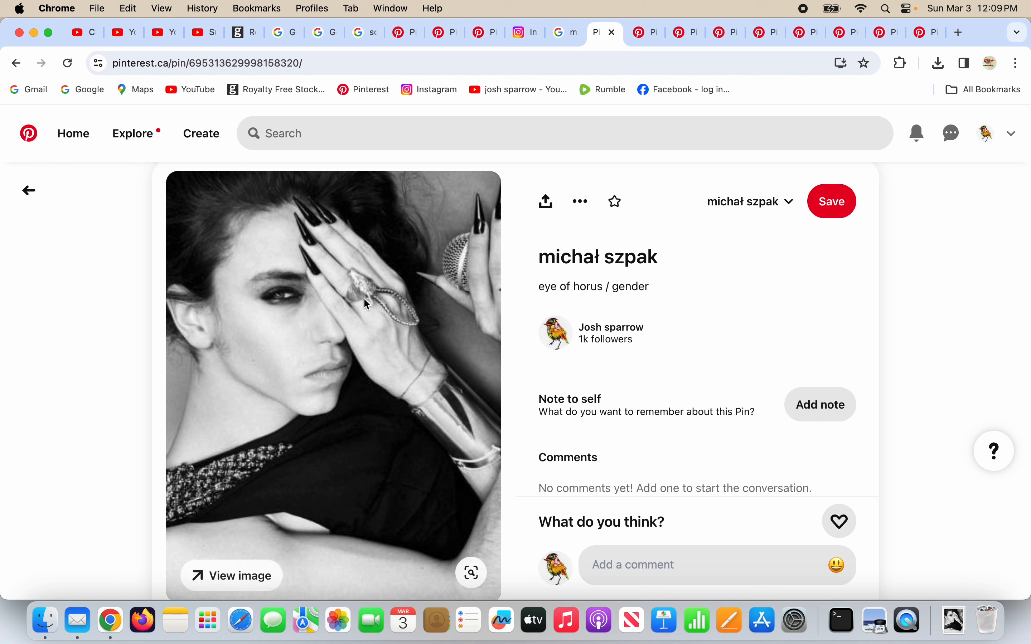
pyautogui.moveTo(545, 201)
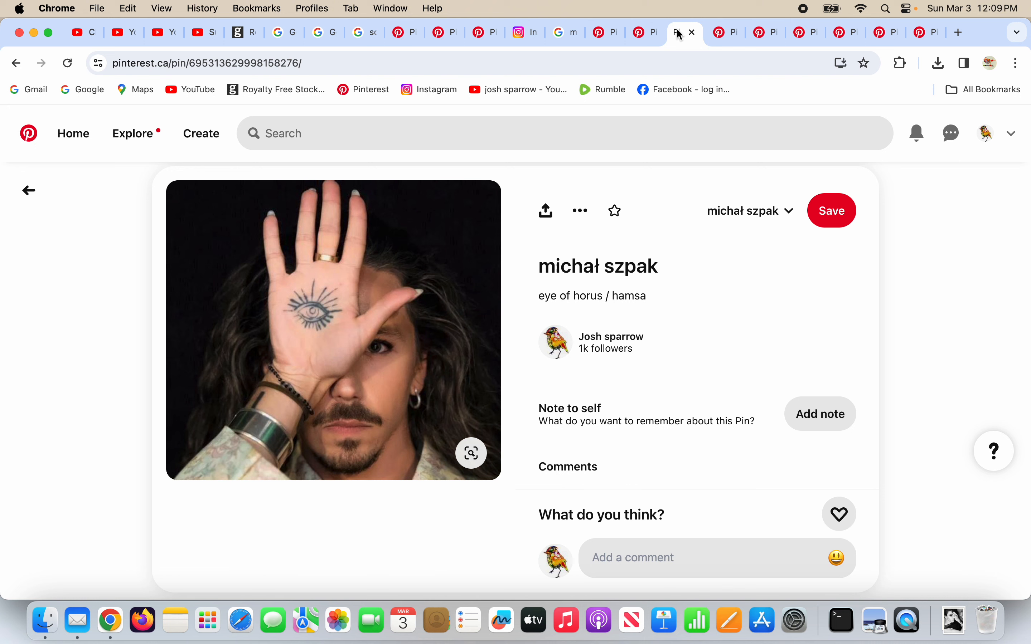
pyautogui.moveTo(457, 342)
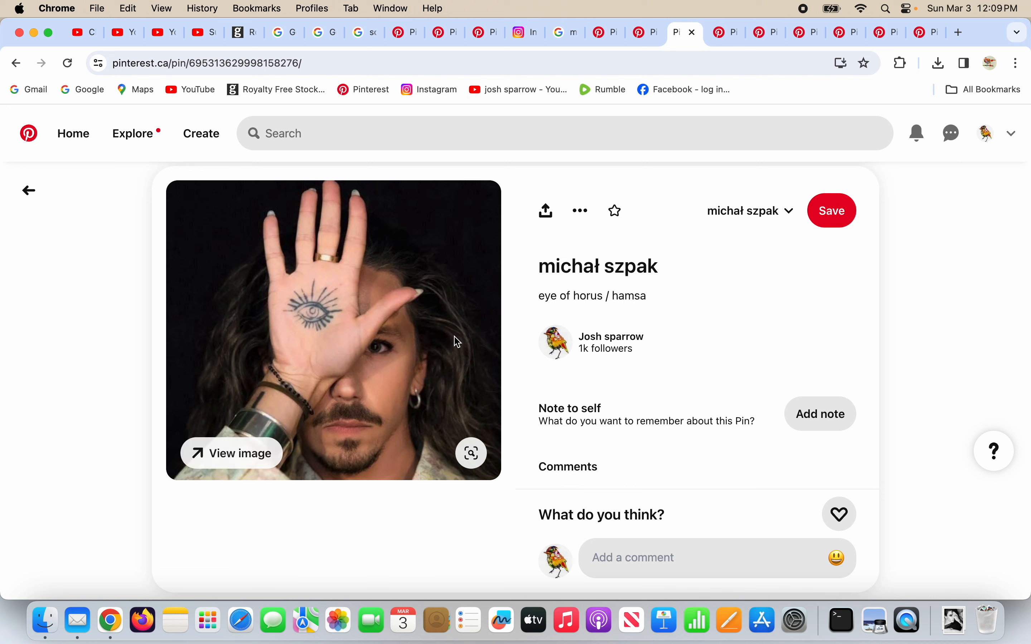
pyautogui.moveTo(303, 312)
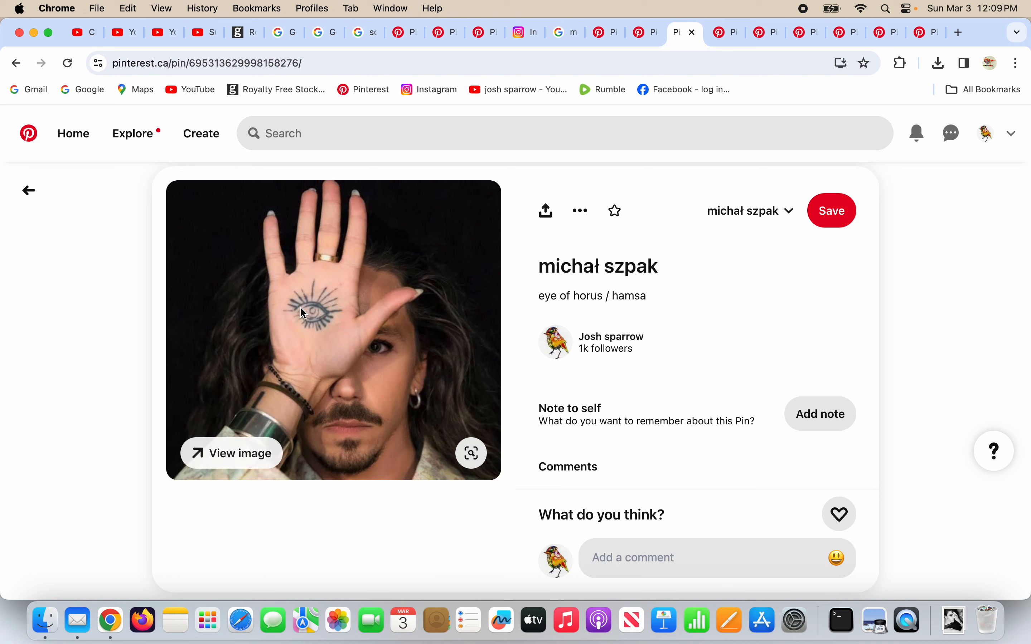
pyautogui.moveTo(275, 277)
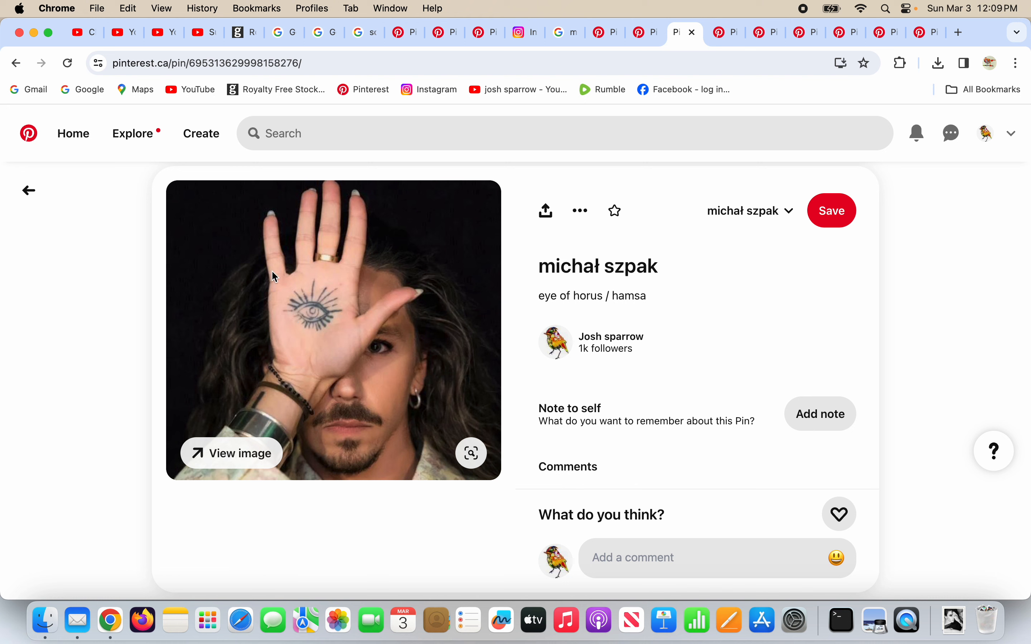
pyautogui.moveTo(335, 193)
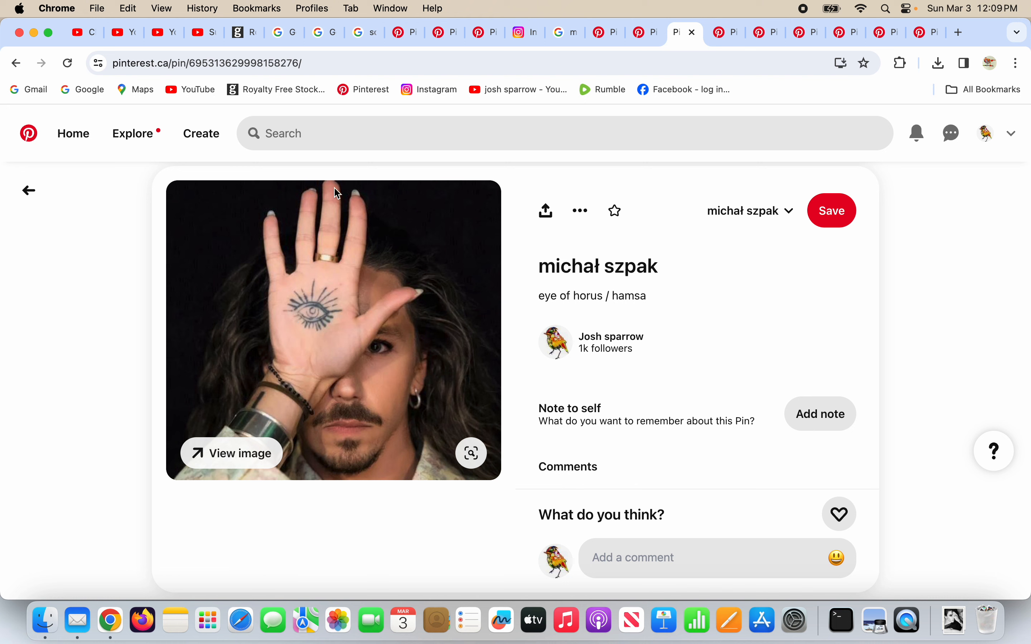
pyautogui.moveTo(441, 288)
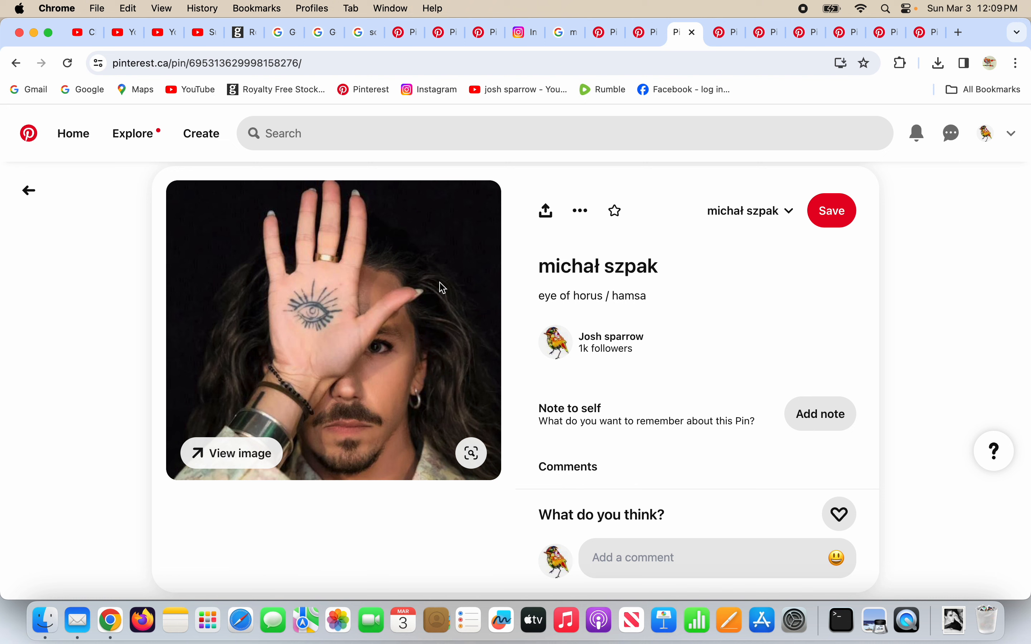
pyautogui.moveTo(722, 317)
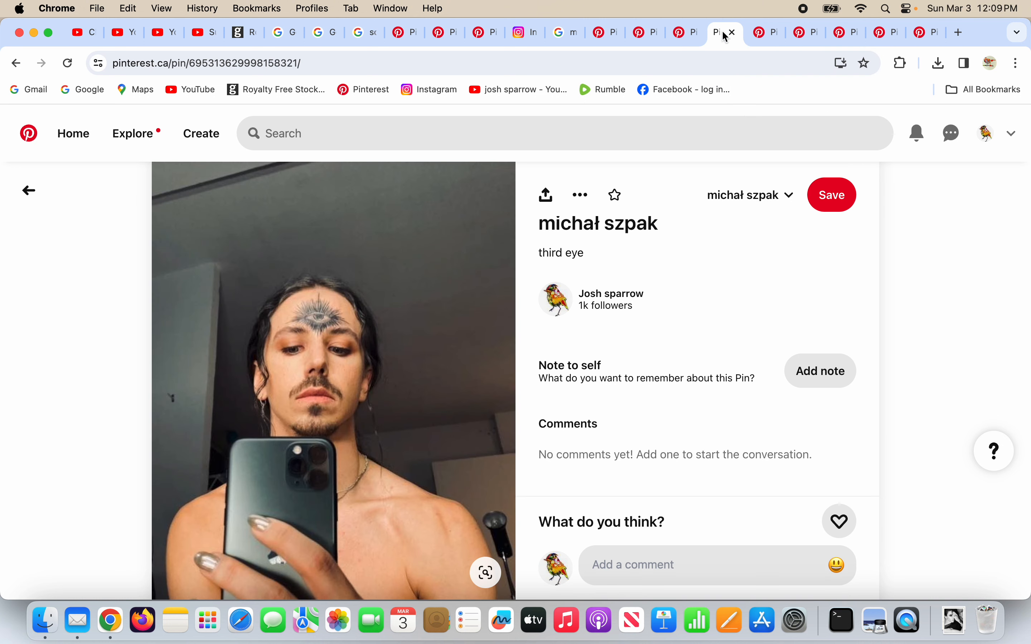
pyautogui.moveTo(477, 268)
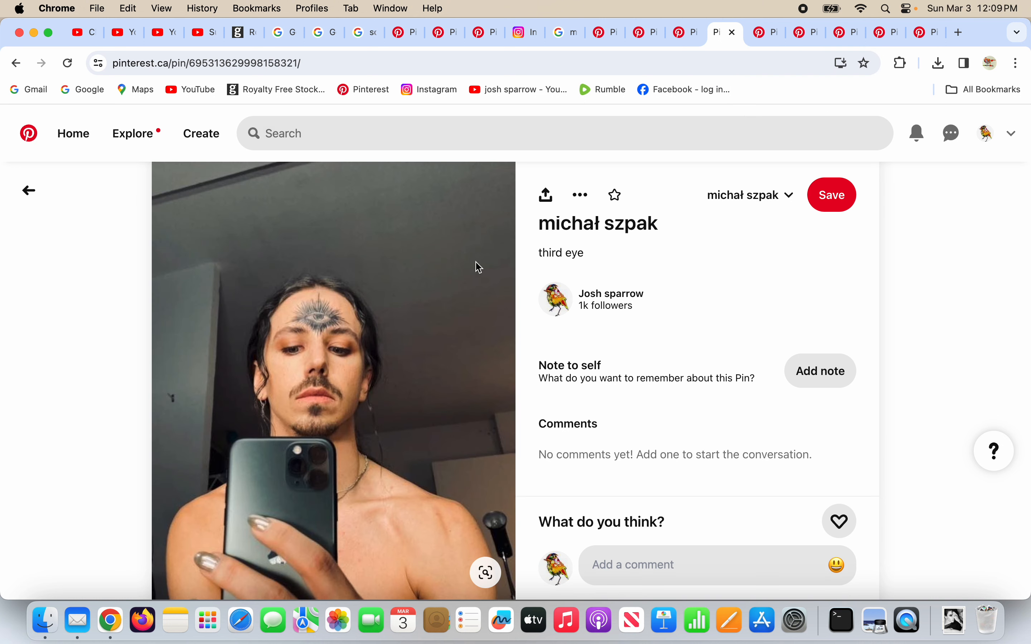
pyautogui.moveTo(337, 297)
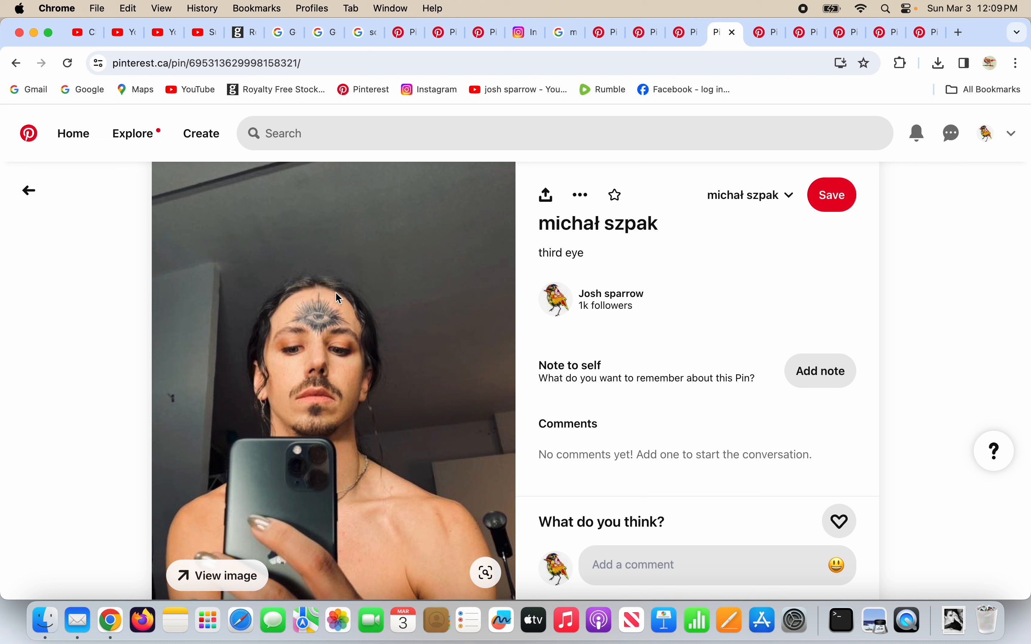
pyautogui.moveTo(704, 324)
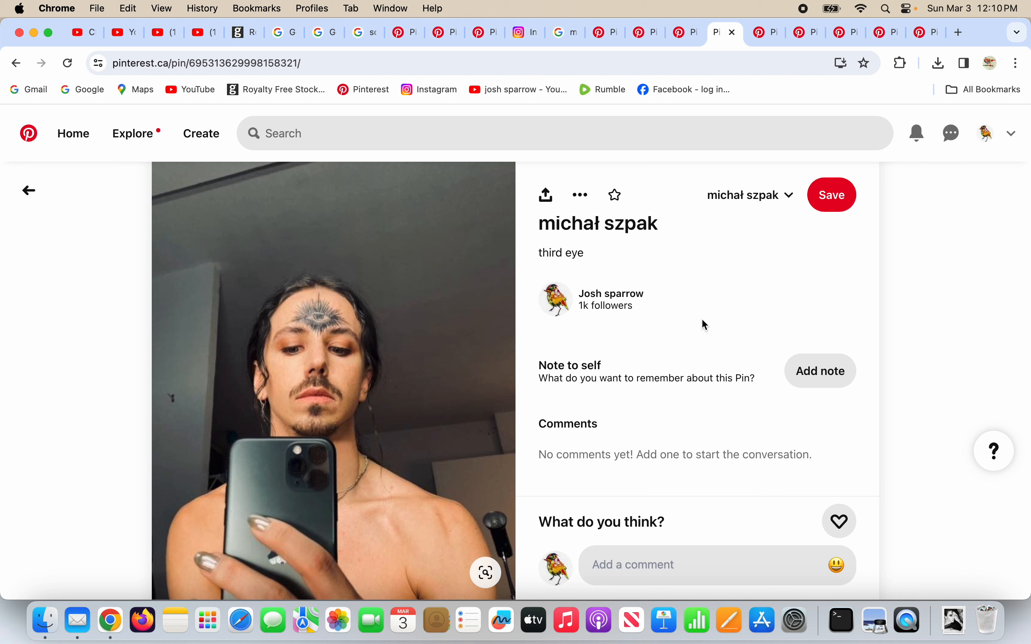
pyautogui.moveTo(397, 394)
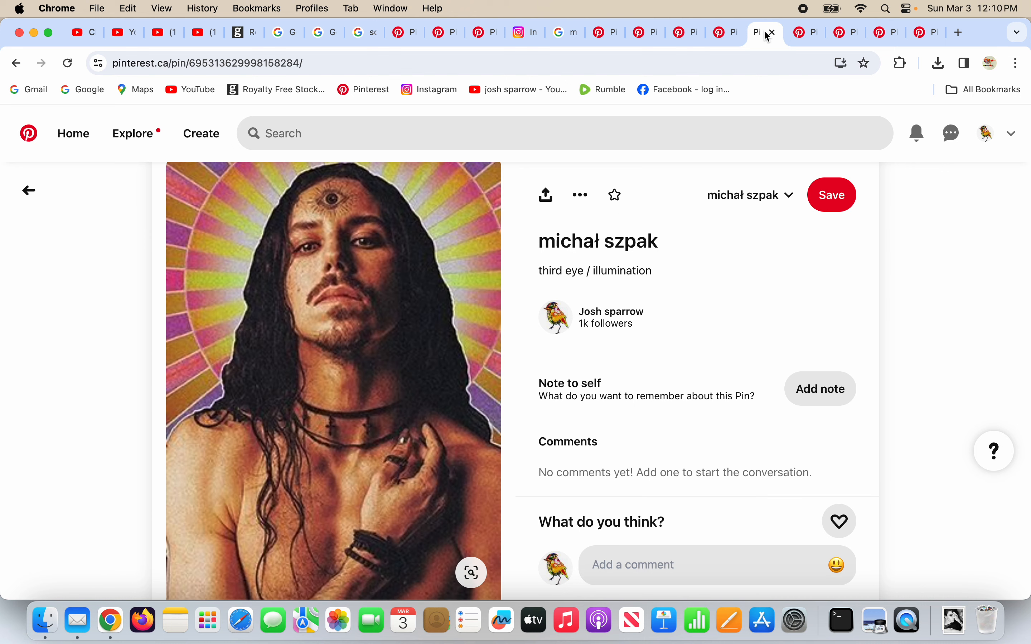
pyautogui.moveTo(336, 209)
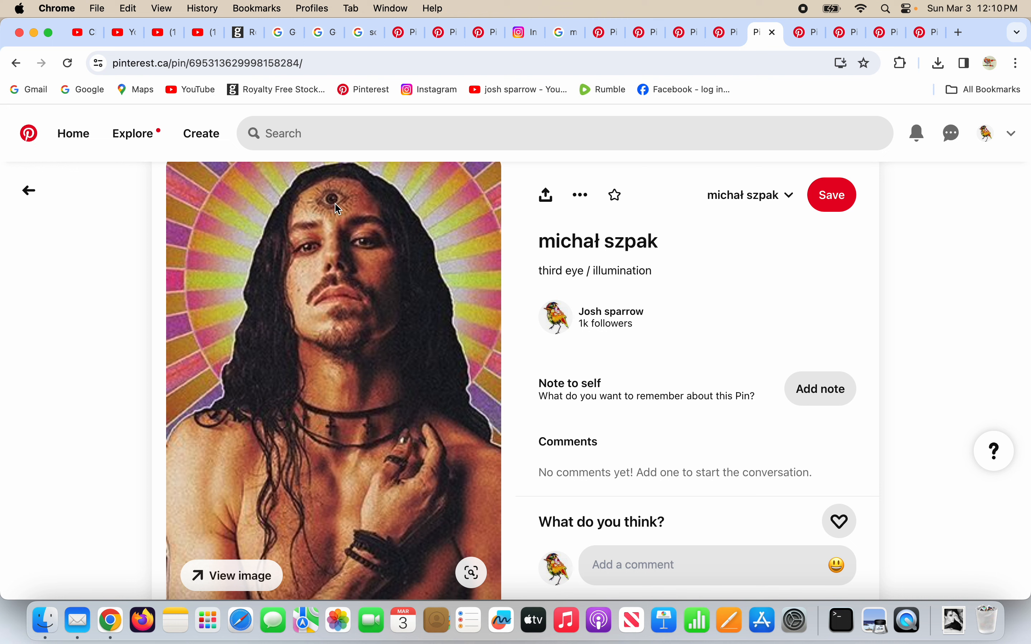
pyautogui.moveTo(226, 377)
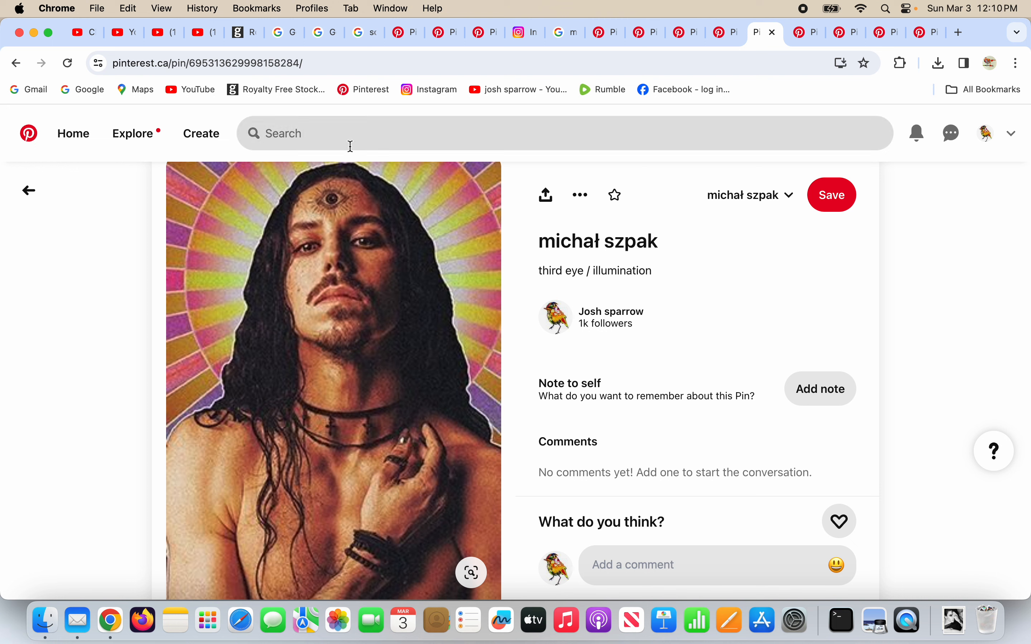
pyautogui.moveTo(230, 294)
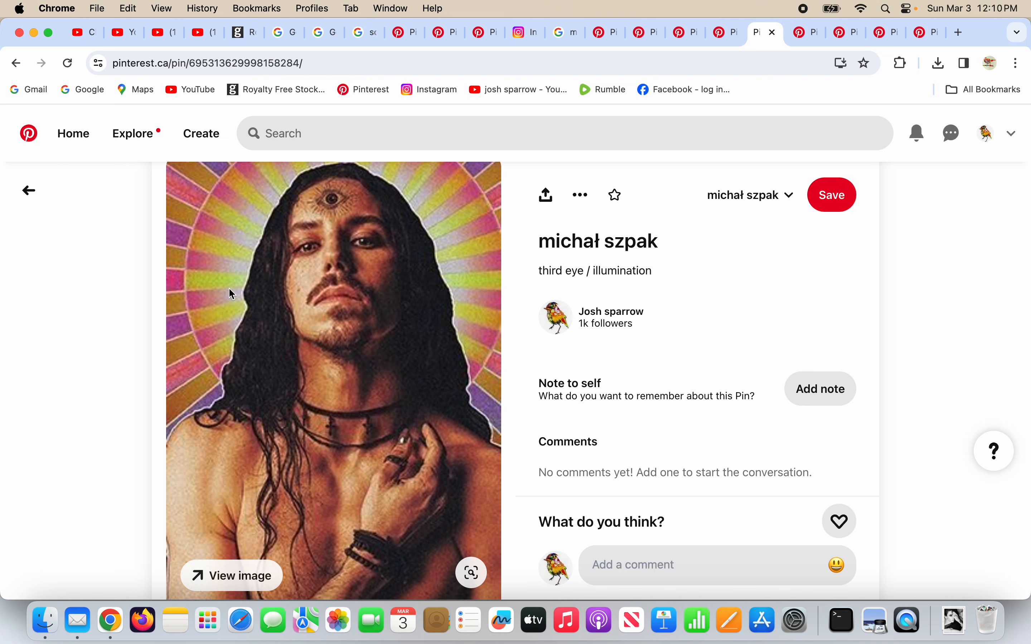
pyautogui.moveTo(292, 209)
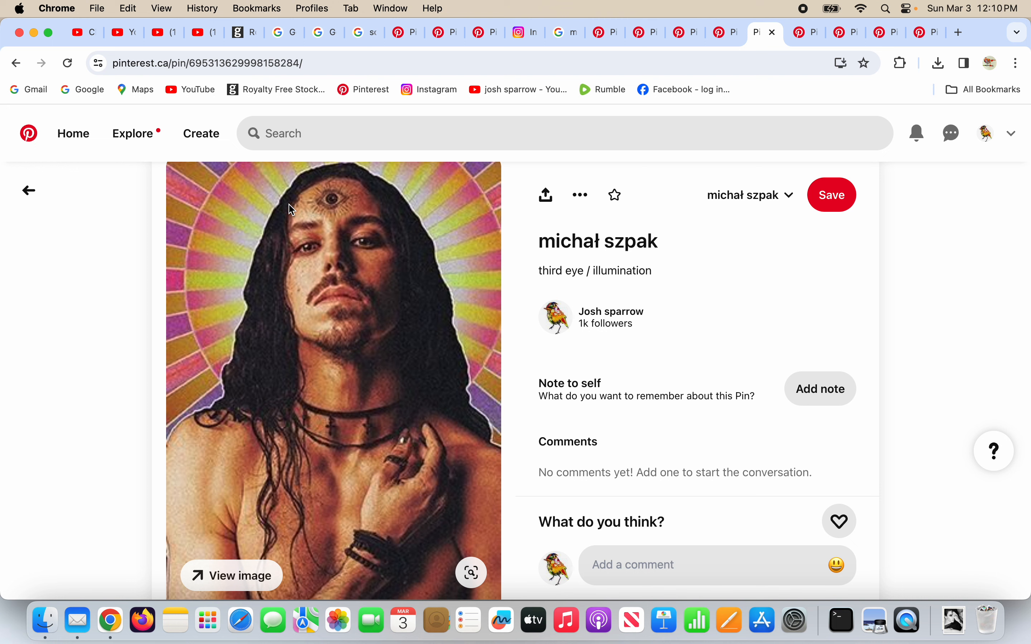
pyautogui.moveTo(737, 339)
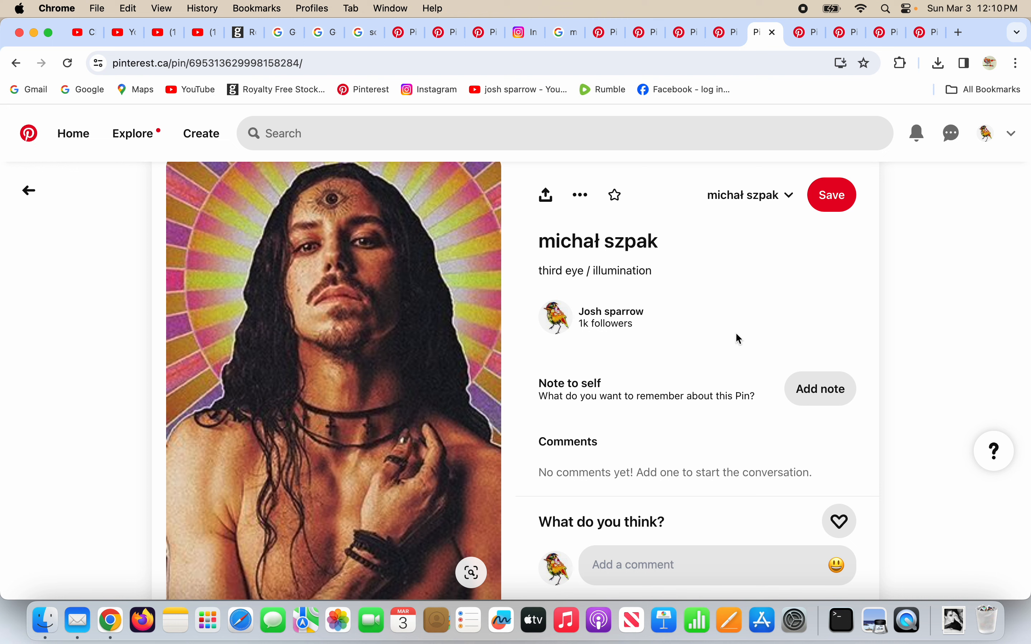
pyautogui.moveTo(778, 314)
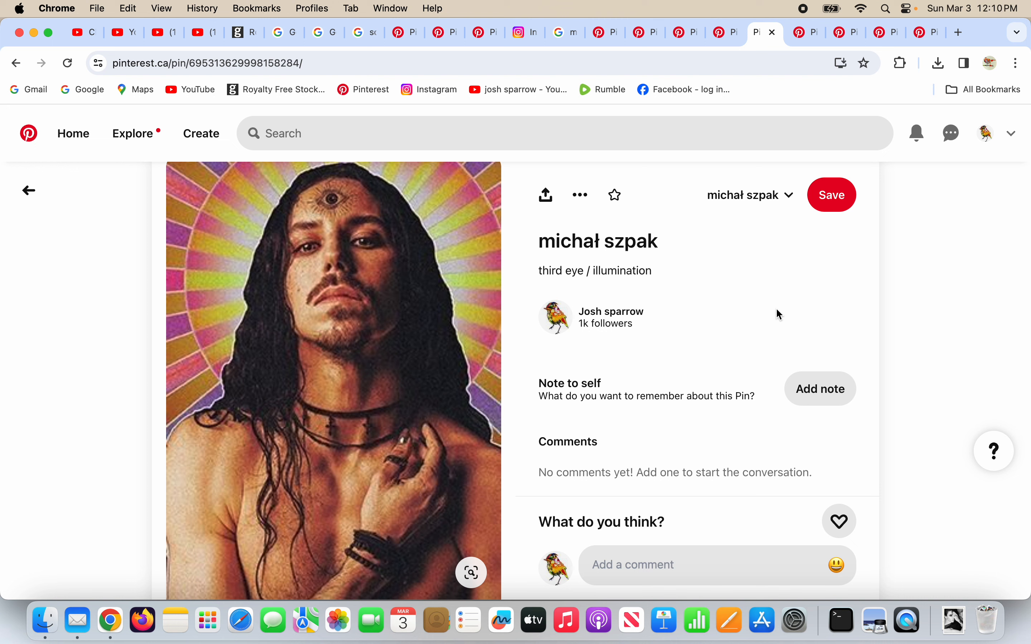
pyautogui.moveTo(532, 276)
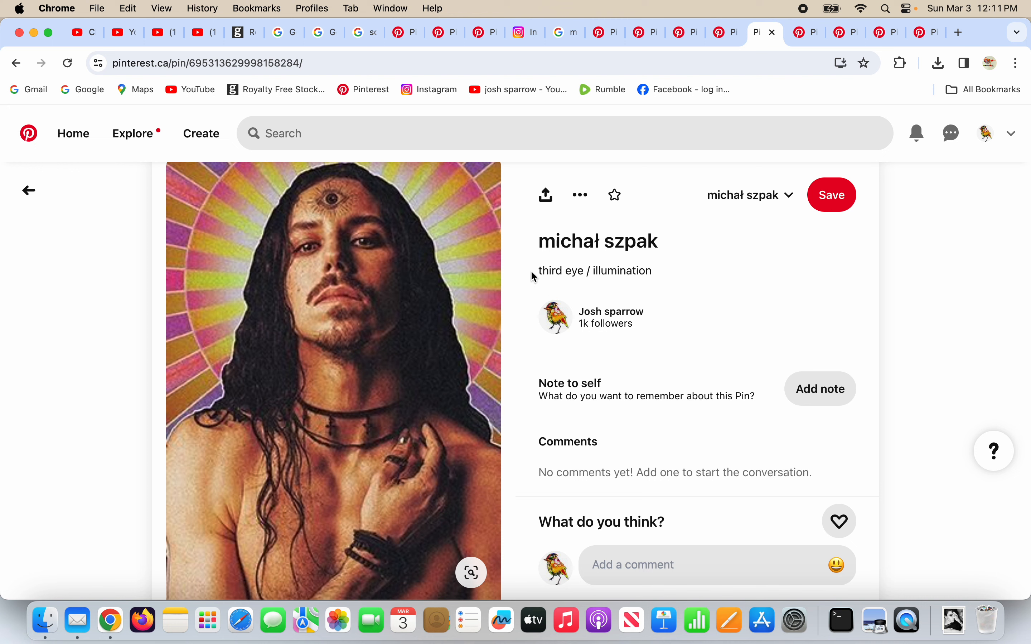
pyautogui.moveTo(330, 205)
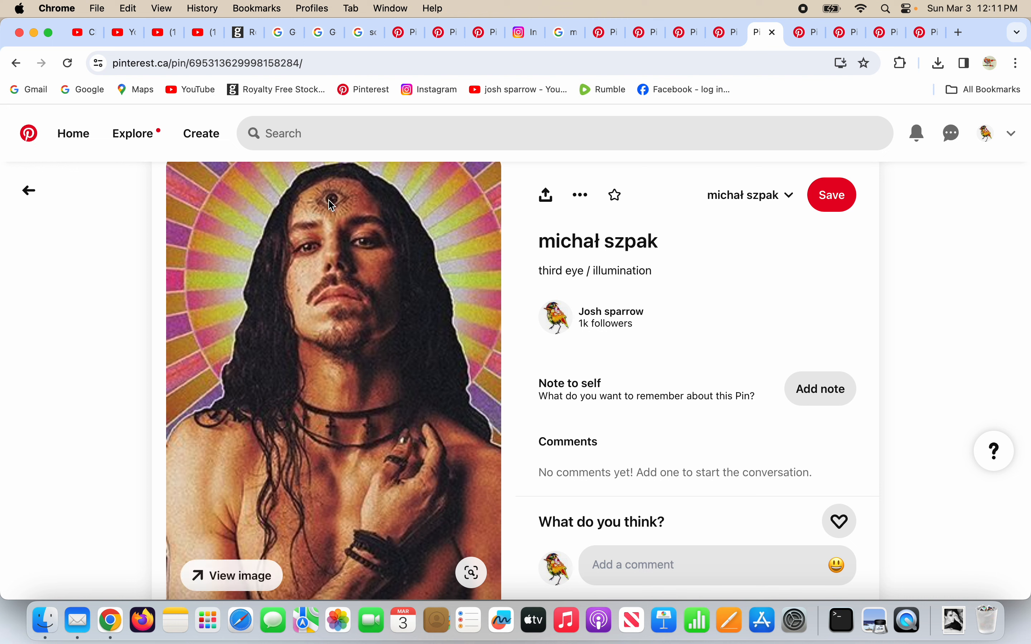
pyautogui.moveTo(324, 217)
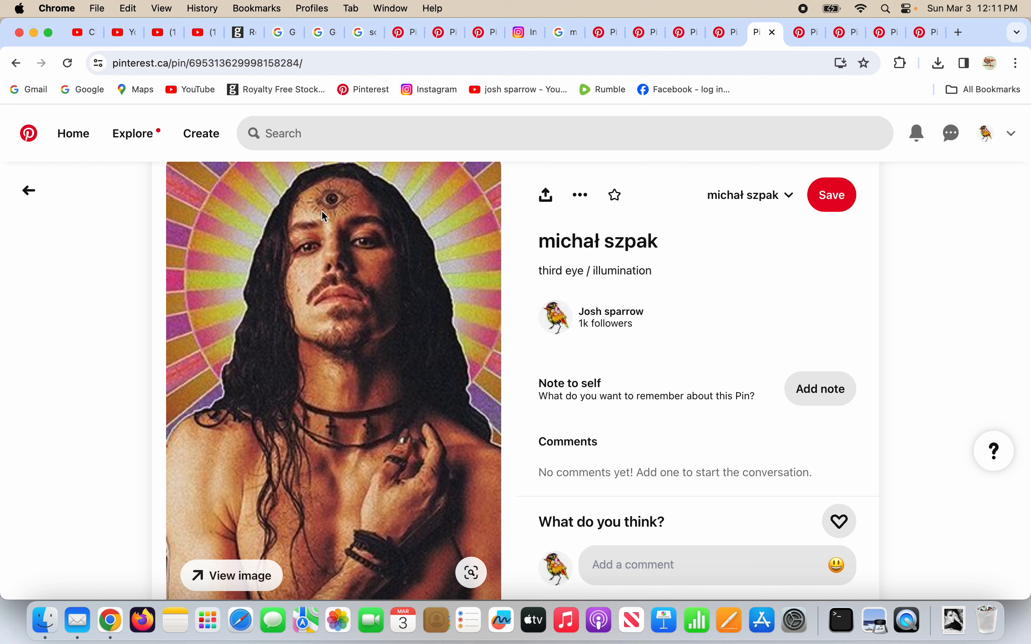
pyautogui.moveTo(846, 307)
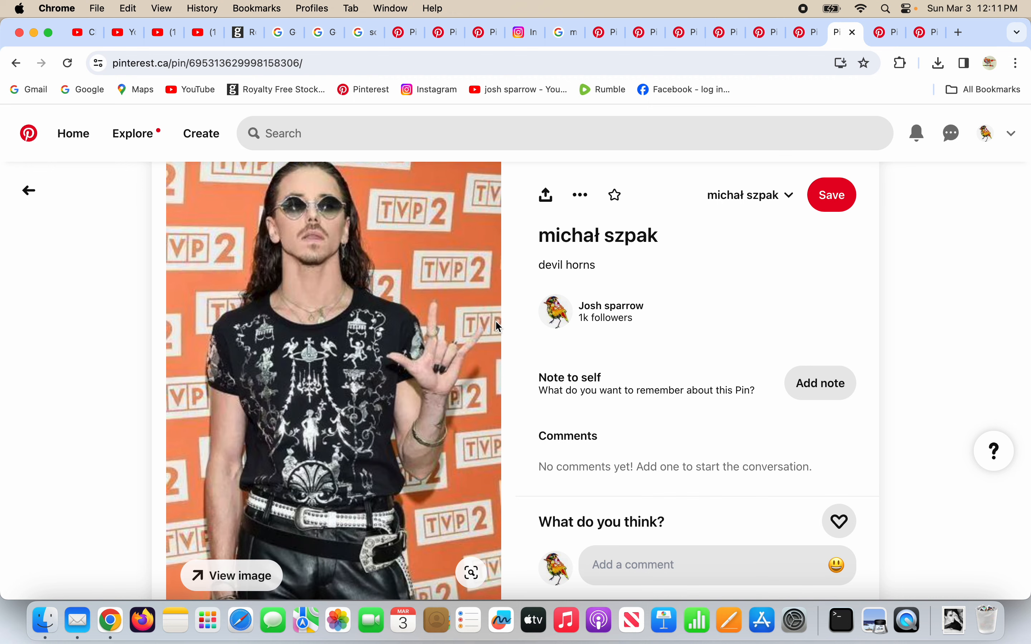
pyautogui.moveTo(443, 368)
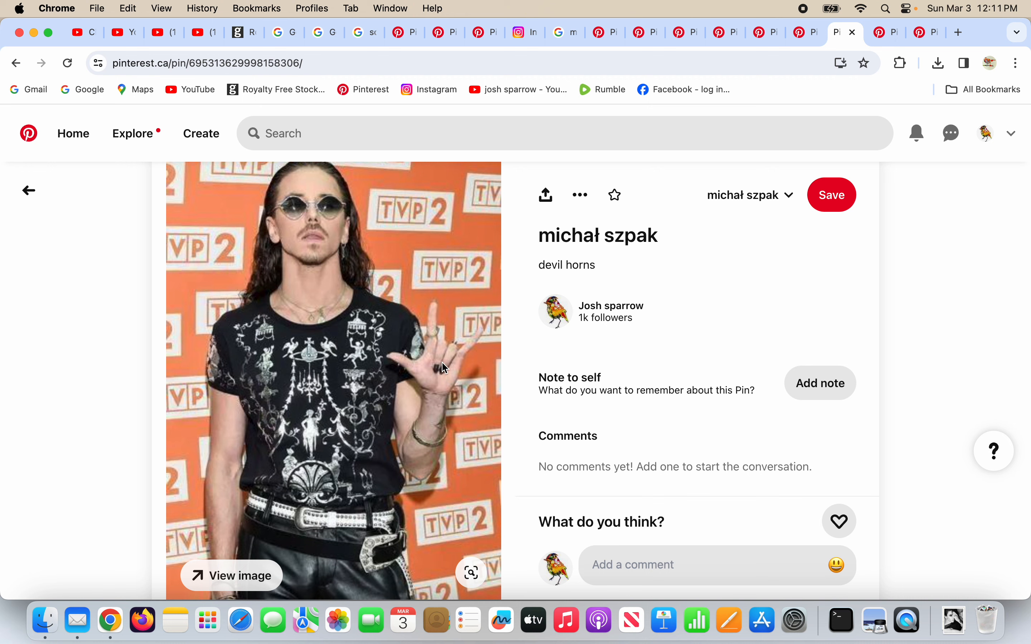
pyautogui.moveTo(506, 347)
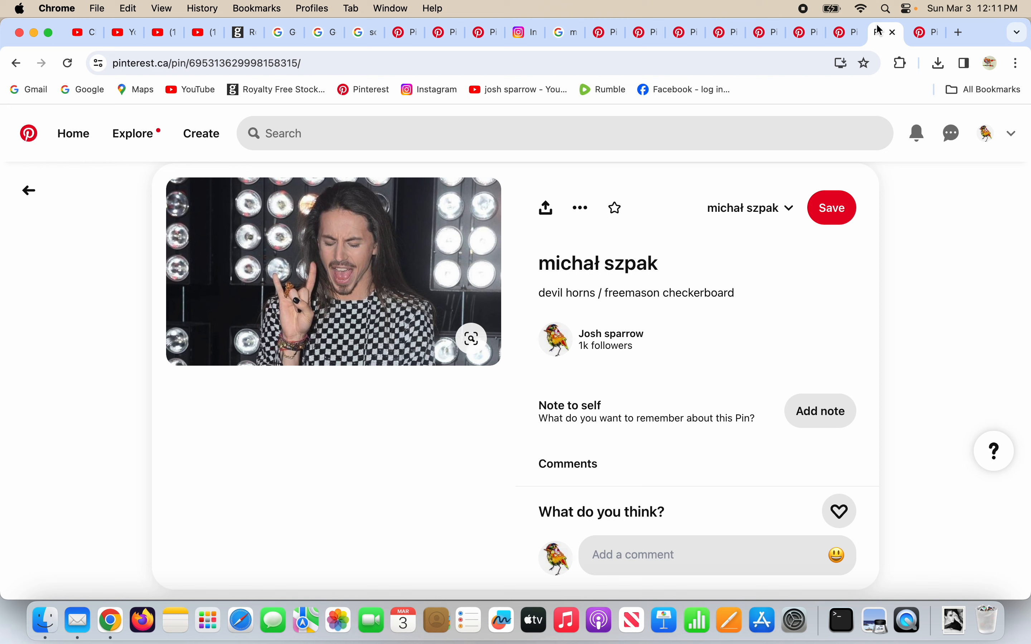
pyautogui.moveTo(393, 337)
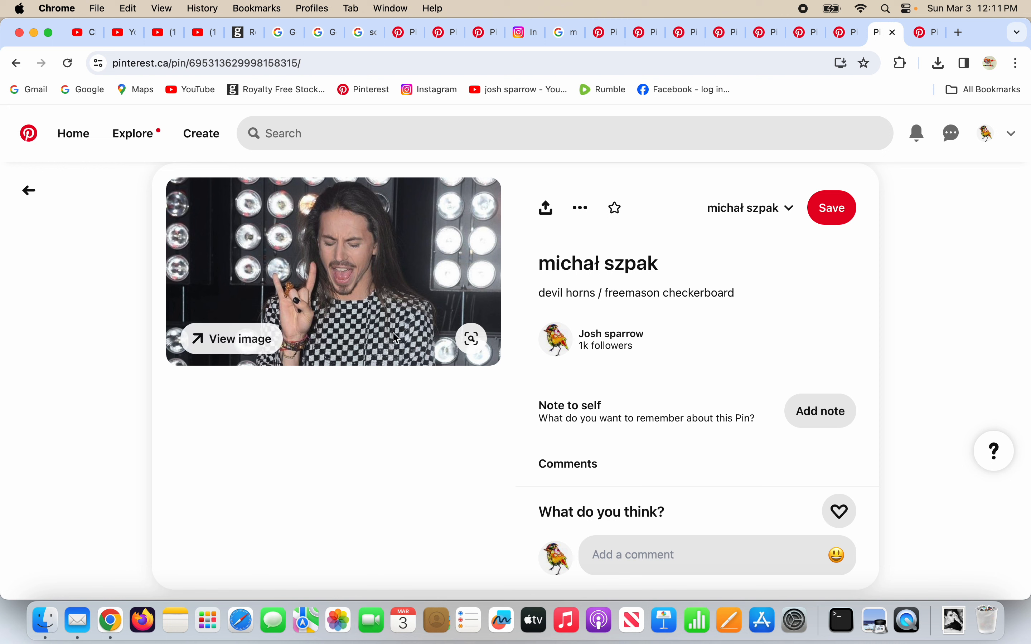
pyautogui.moveTo(830, 80)
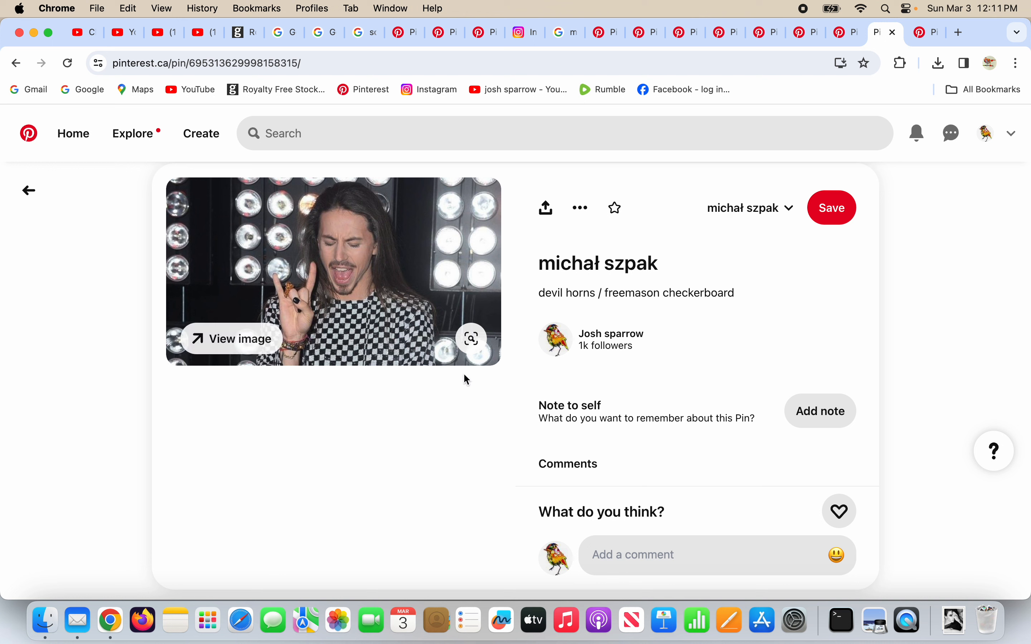
pyautogui.moveTo(421, 455)
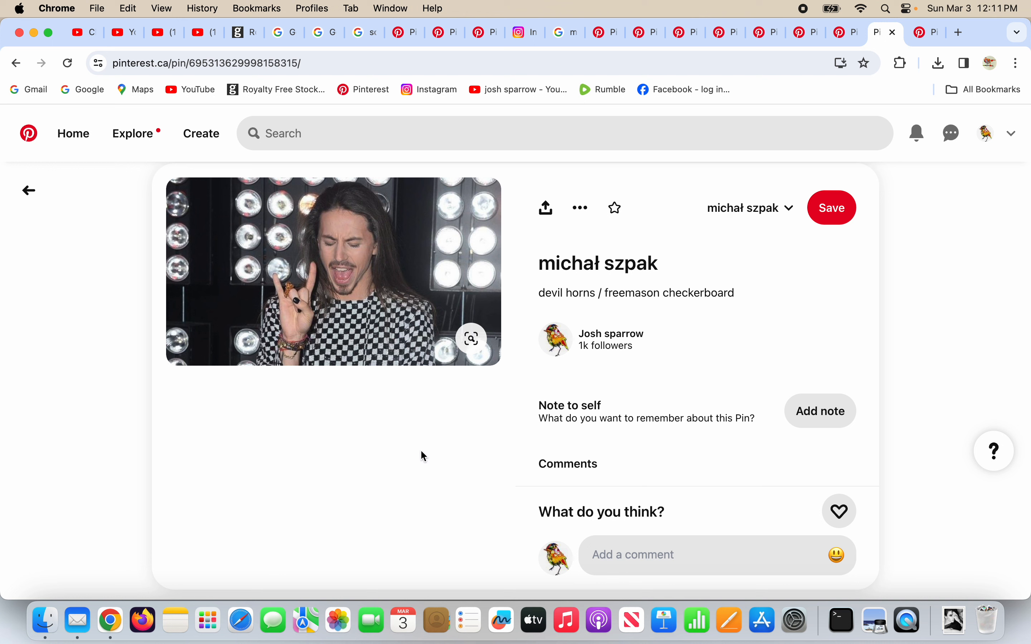
pyautogui.moveTo(406, 326)
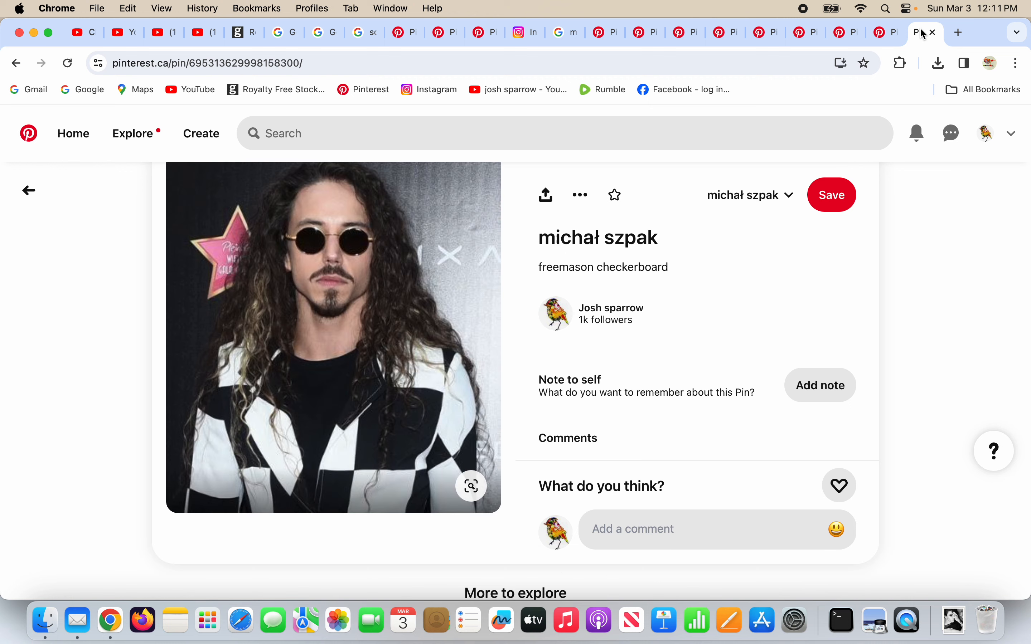
pyautogui.moveTo(404, 406)
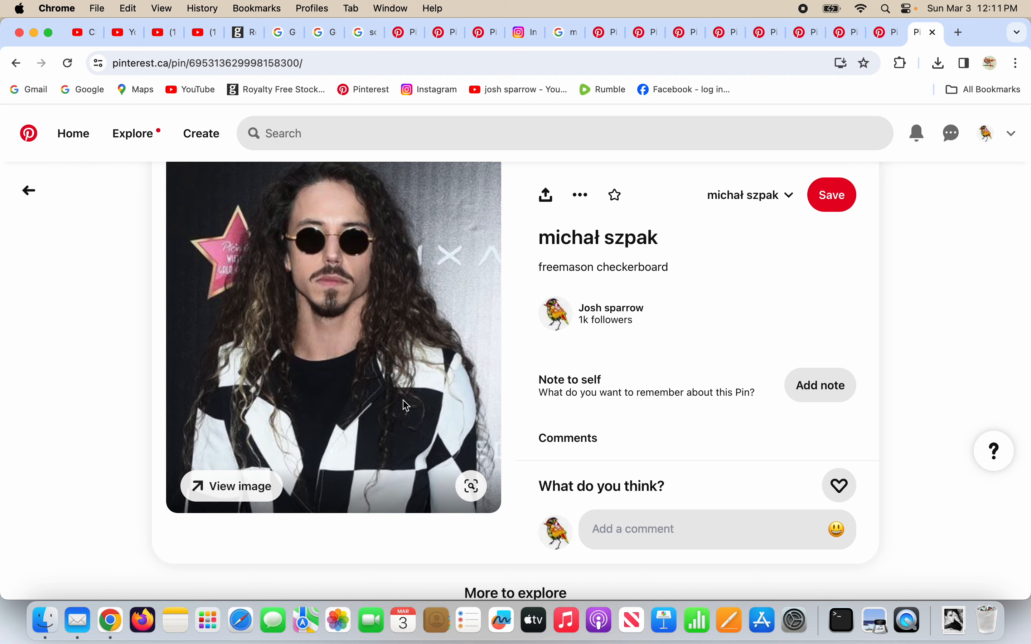
pyautogui.moveTo(423, 356)
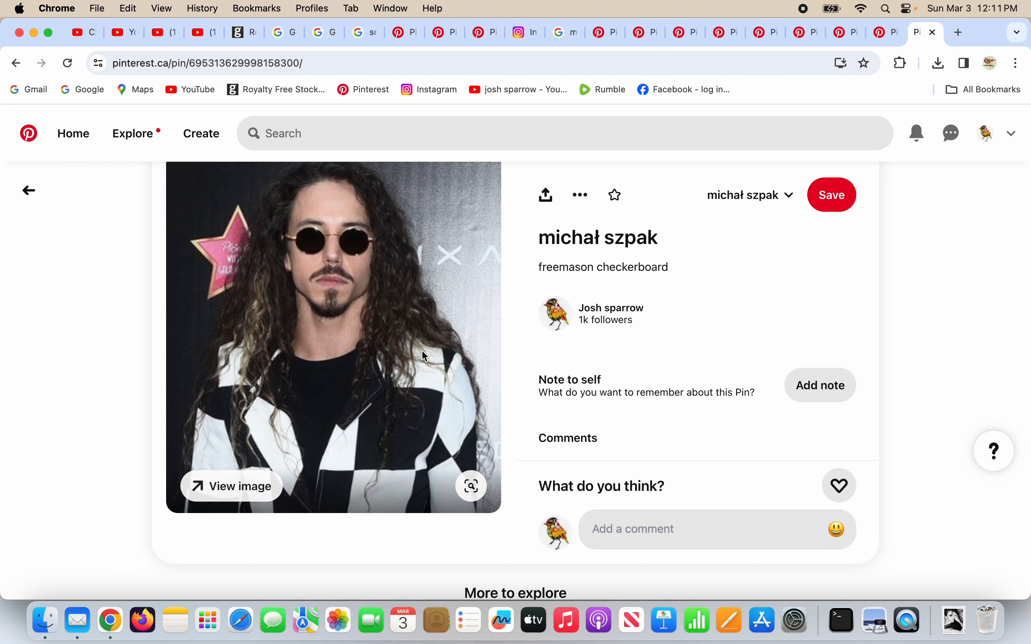
pyautogui.moveTo(801, 327)
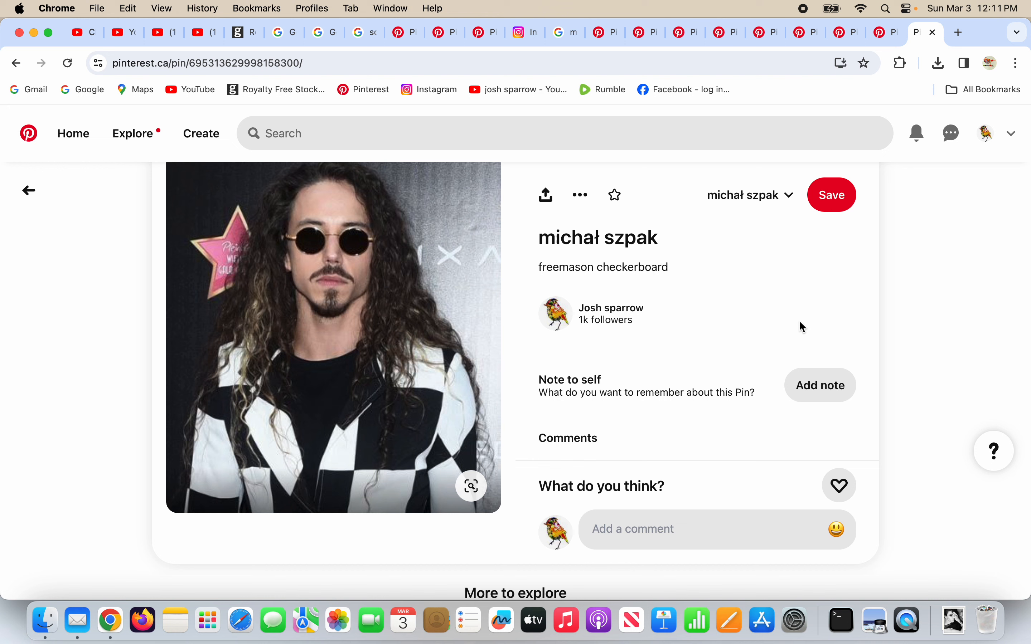